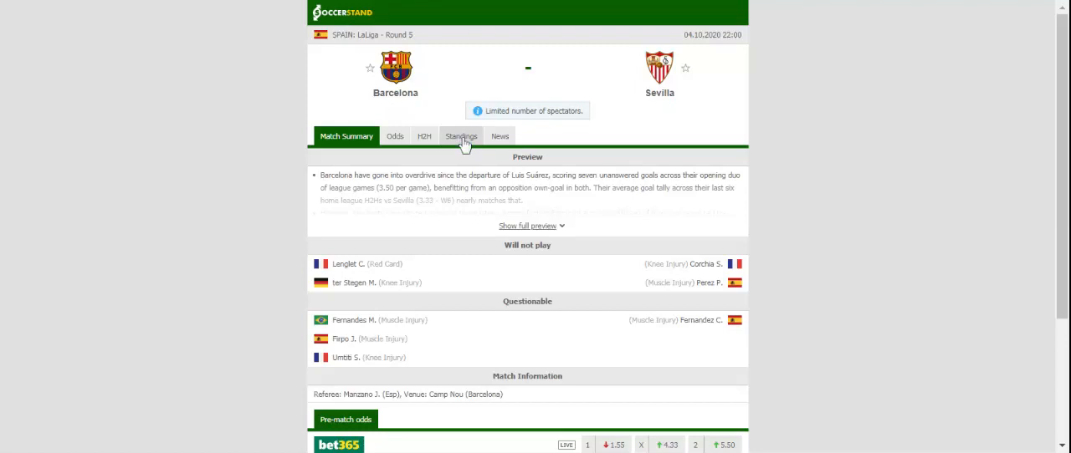
Step: Display the LaLiga standings table with Barcelona and Sevilla's rows highlighted
{"action": "left_click", "coordinate": [461, 135]}
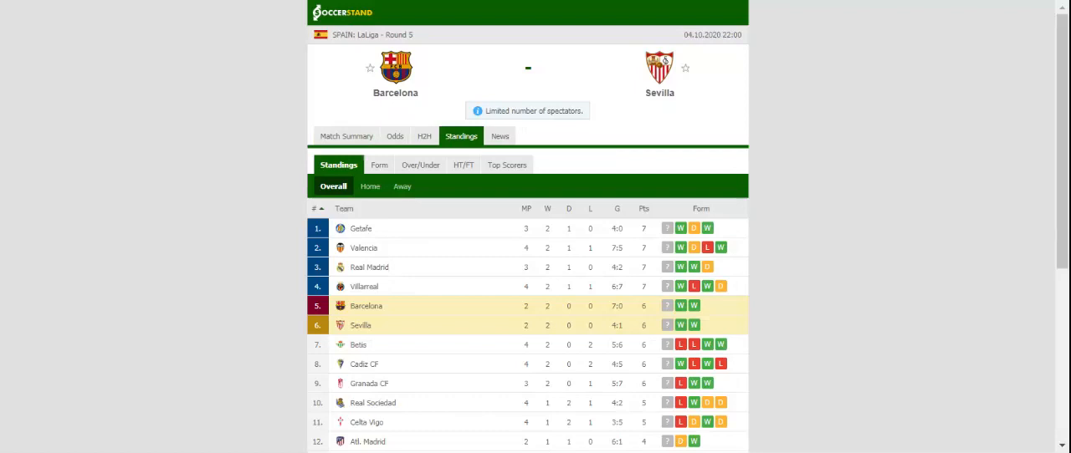
{"action": "left_click", "coordinate": [429, 135]}
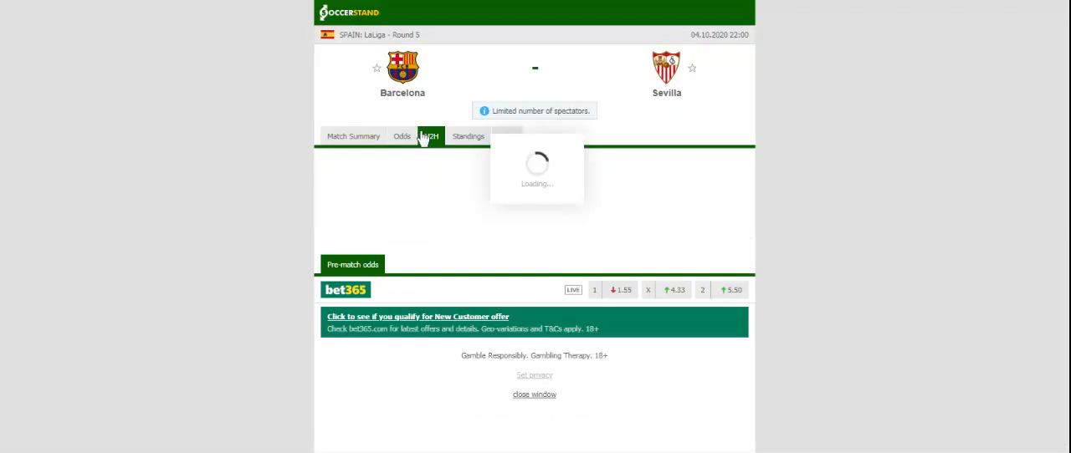
Step: Check recent head-to-head results, then show full-time 1X2 odds from seven bookmakers
{"action": "left_click", "coordinate": [428, 135]}
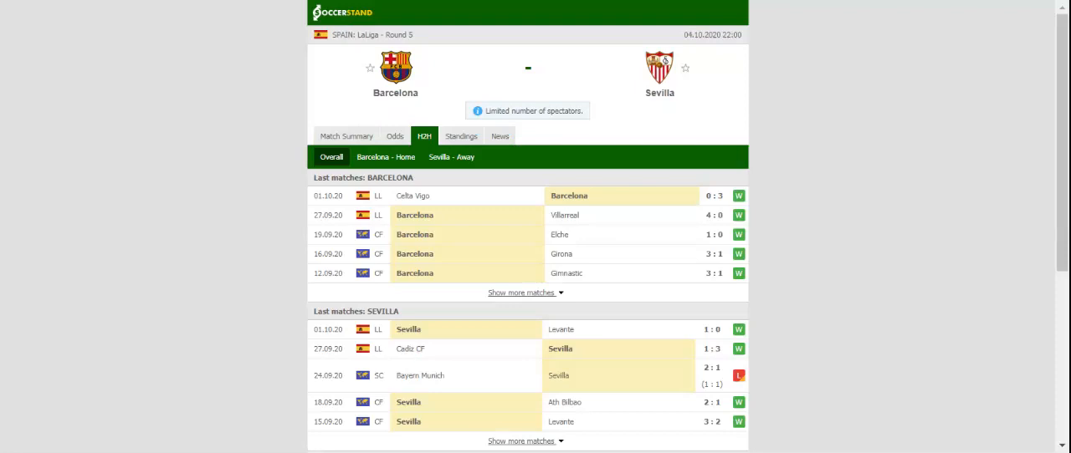
{"action": "left_click", "coordinate": [395, 135]}
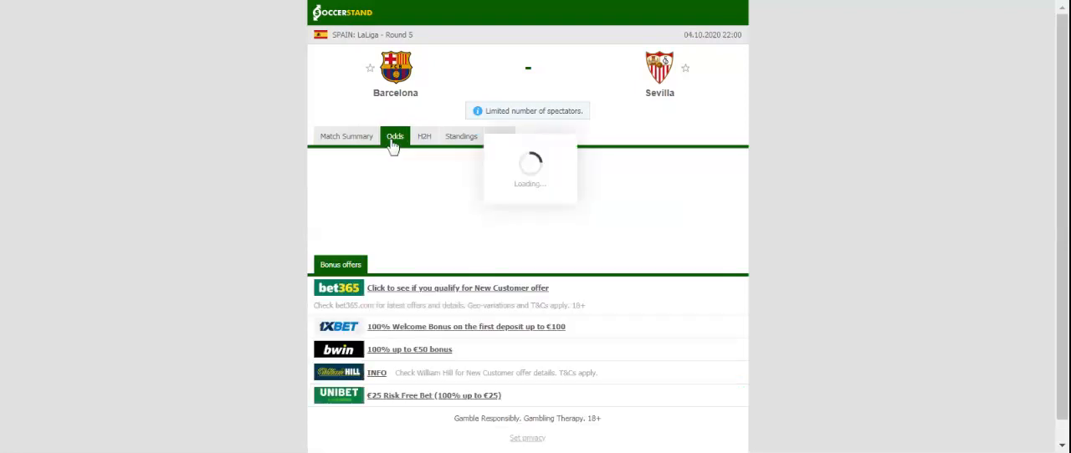
{"action": "left_click", "coordinate": [394, 135]}
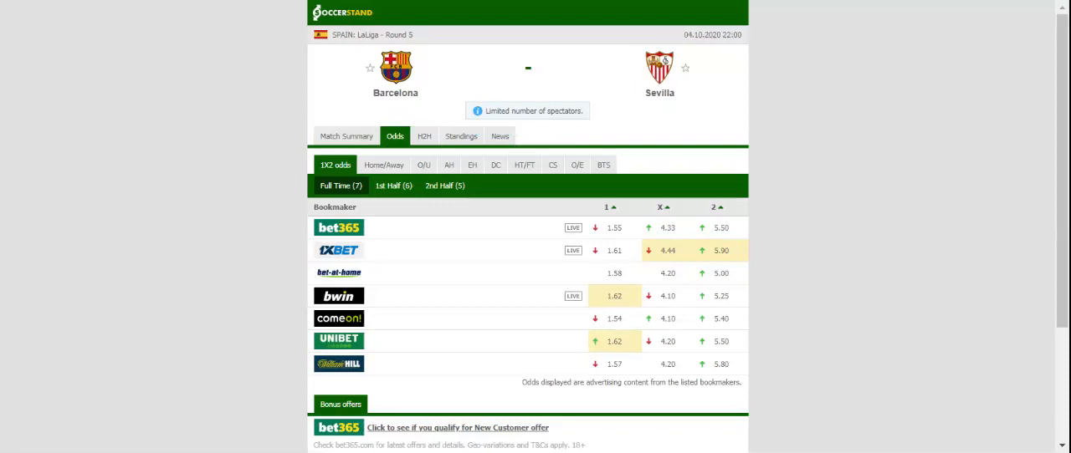